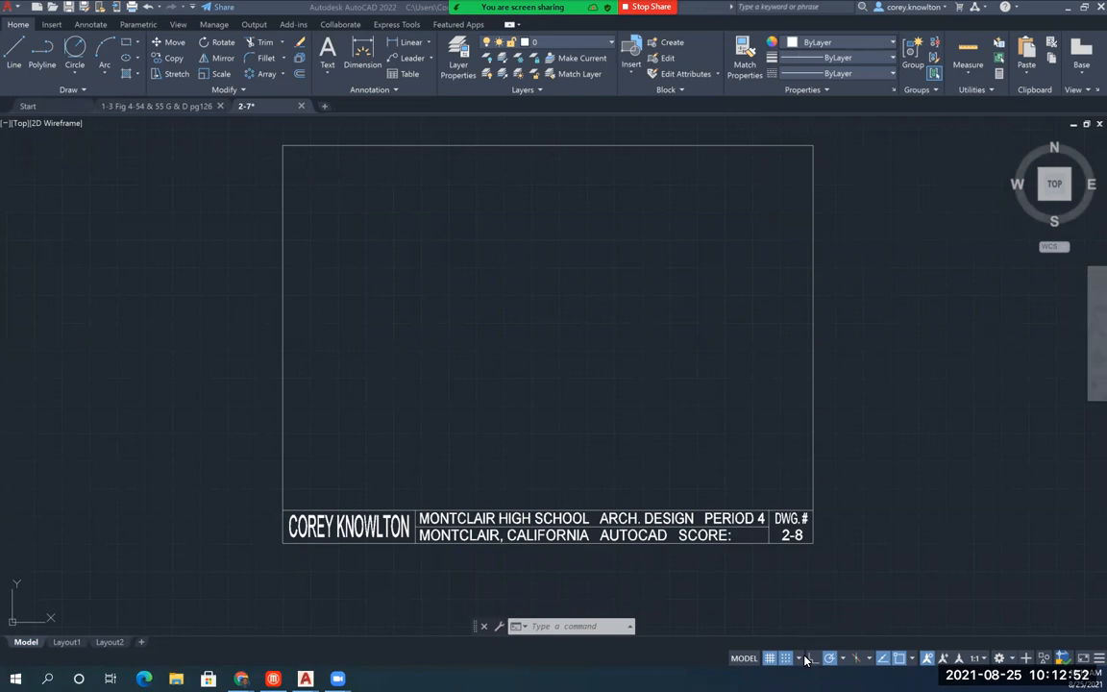
- Set snap and grid spacing to 0.25 in the Snap Settings dialog
click(799, 657)
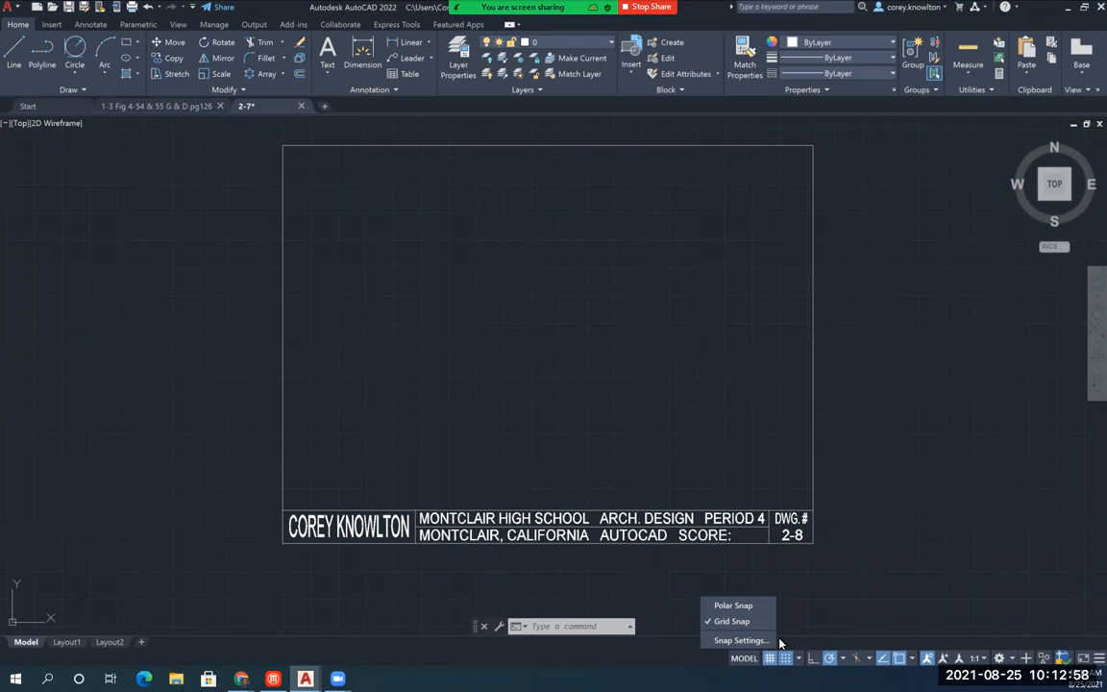
mouse_move(740, 640)
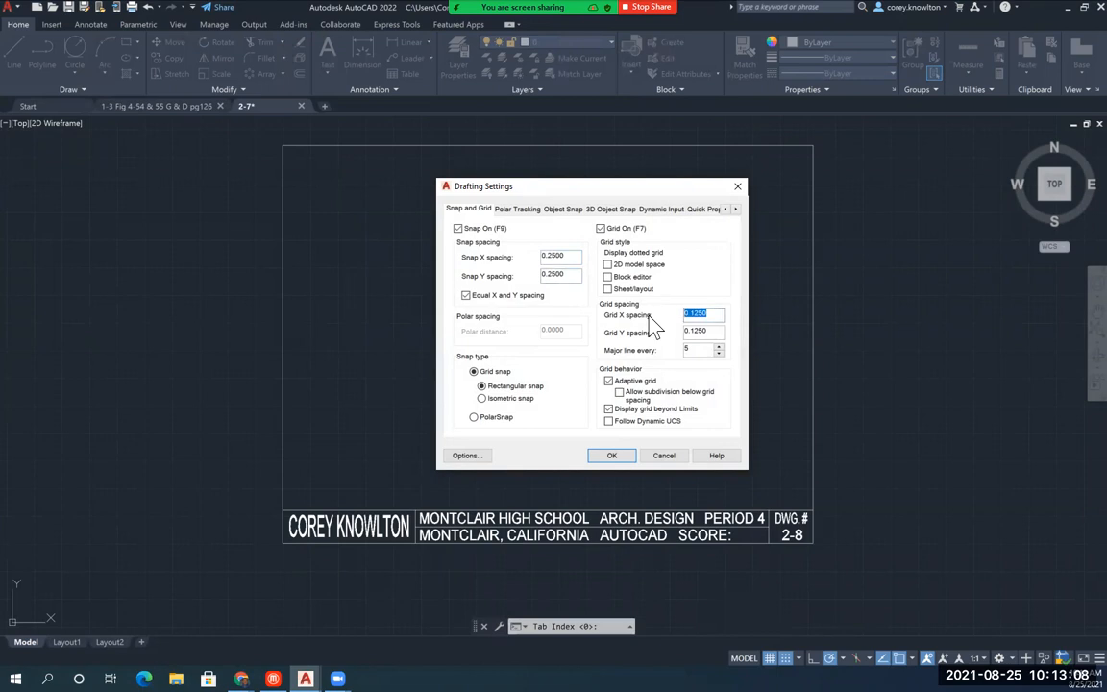
text(.25)
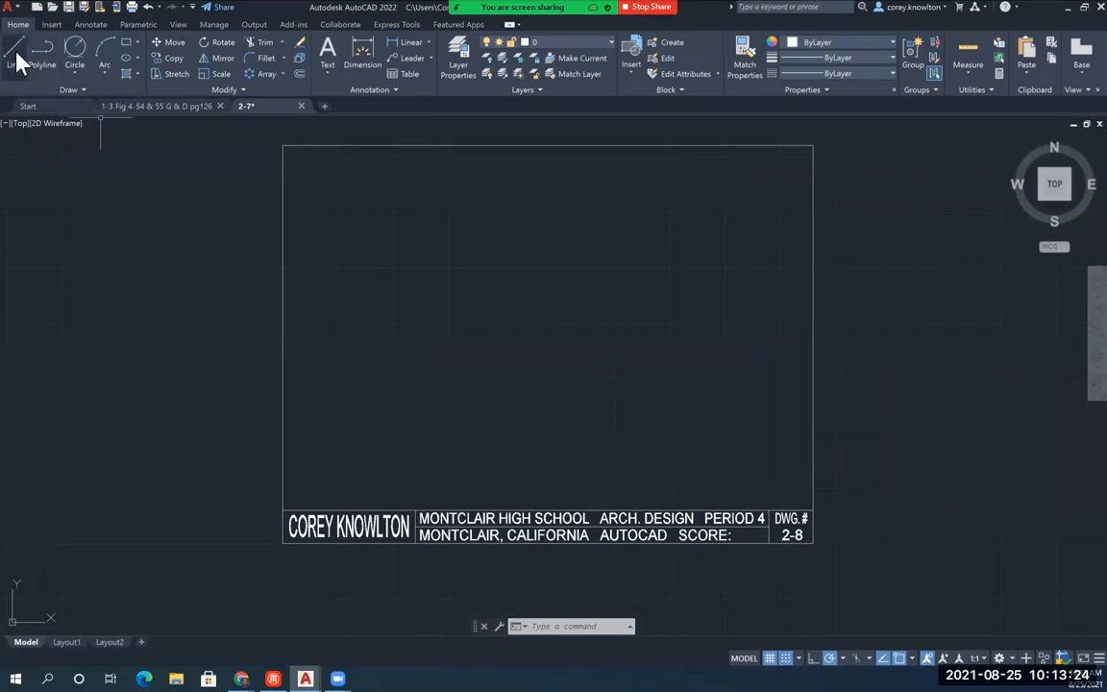
- Draw the outer and inner wall rectangles with the Line tool inside the border
click(13, 50)
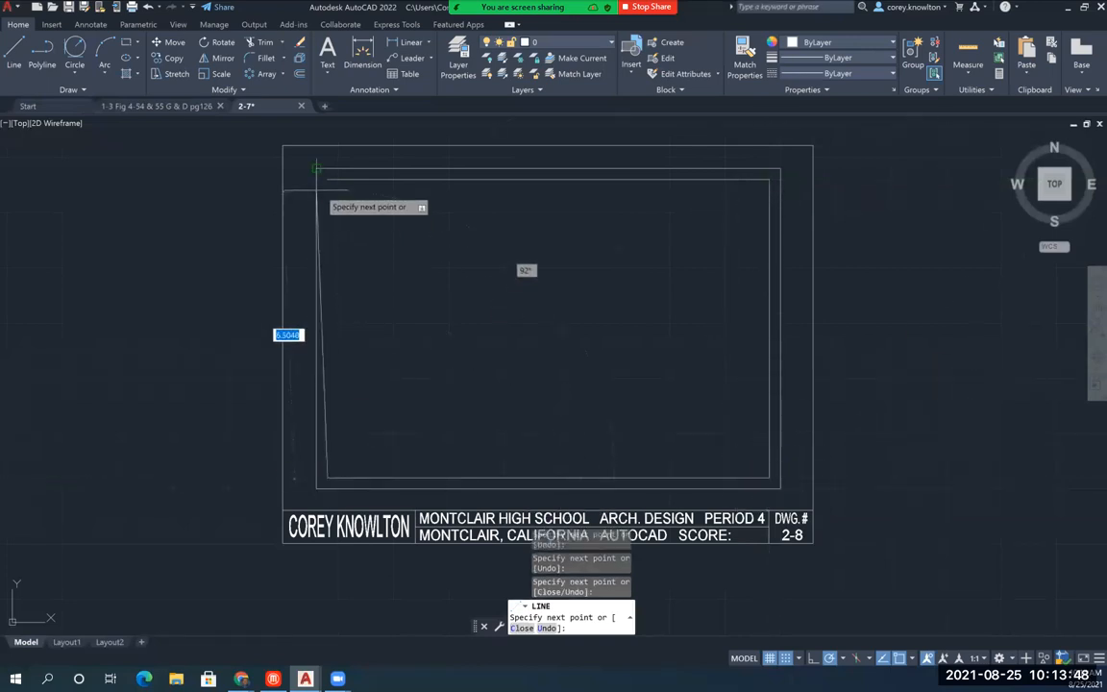
key(Enter)
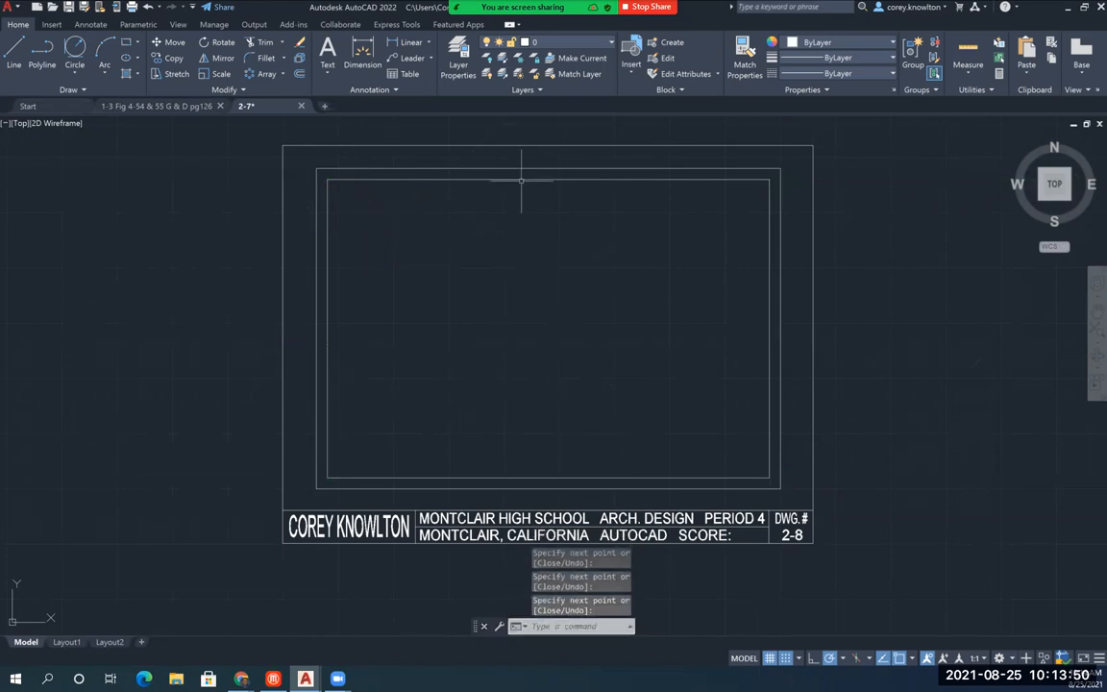
mouse_move(323, 336)
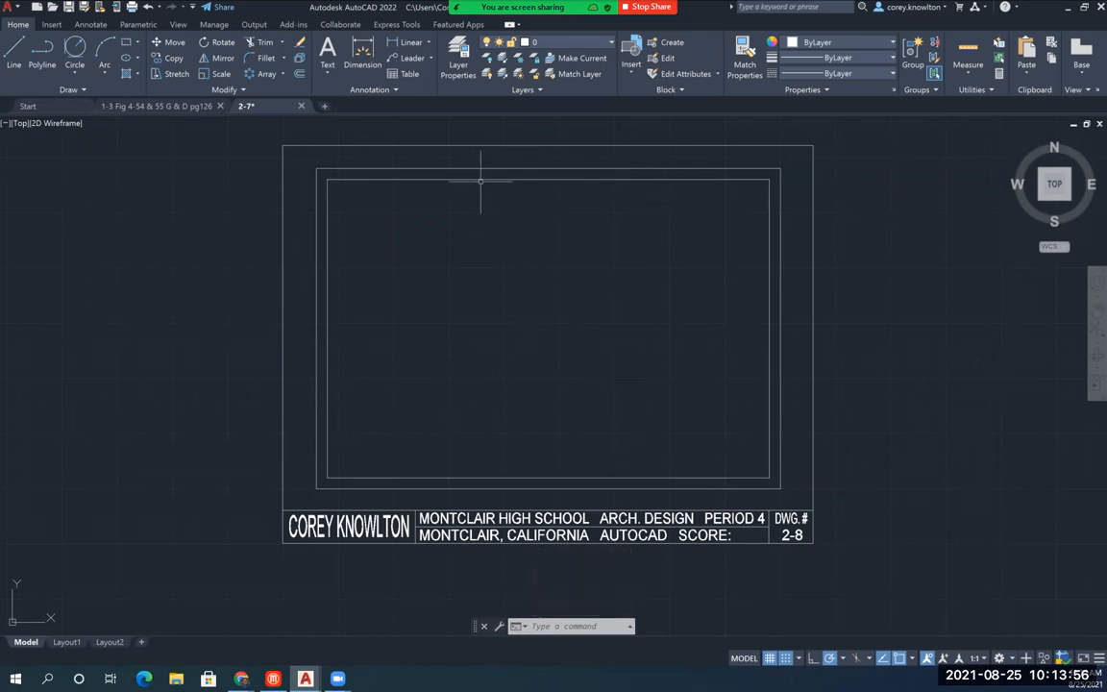
mouse_move(527, 366)
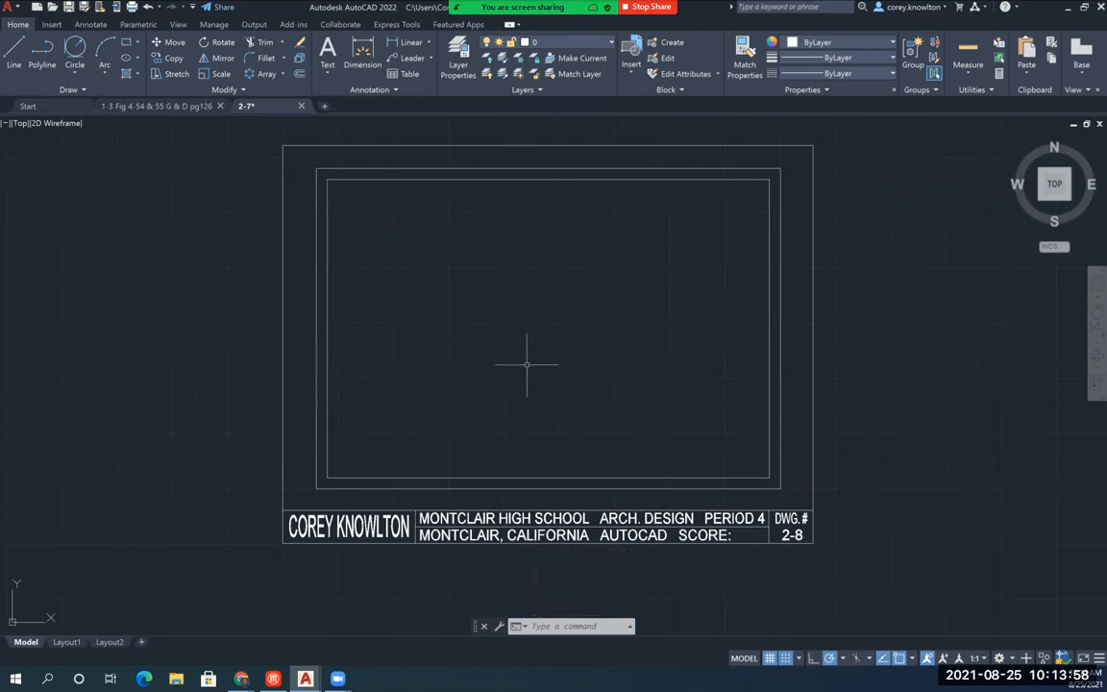
mouse_move(444, 437)
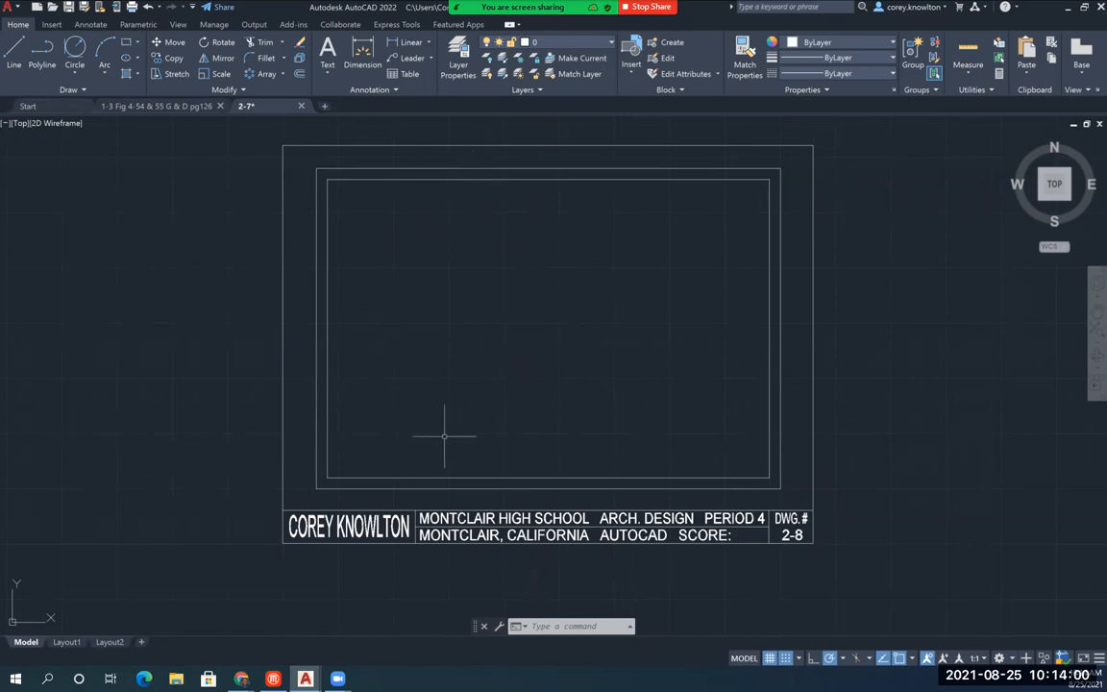
mouse_move(376, 277)
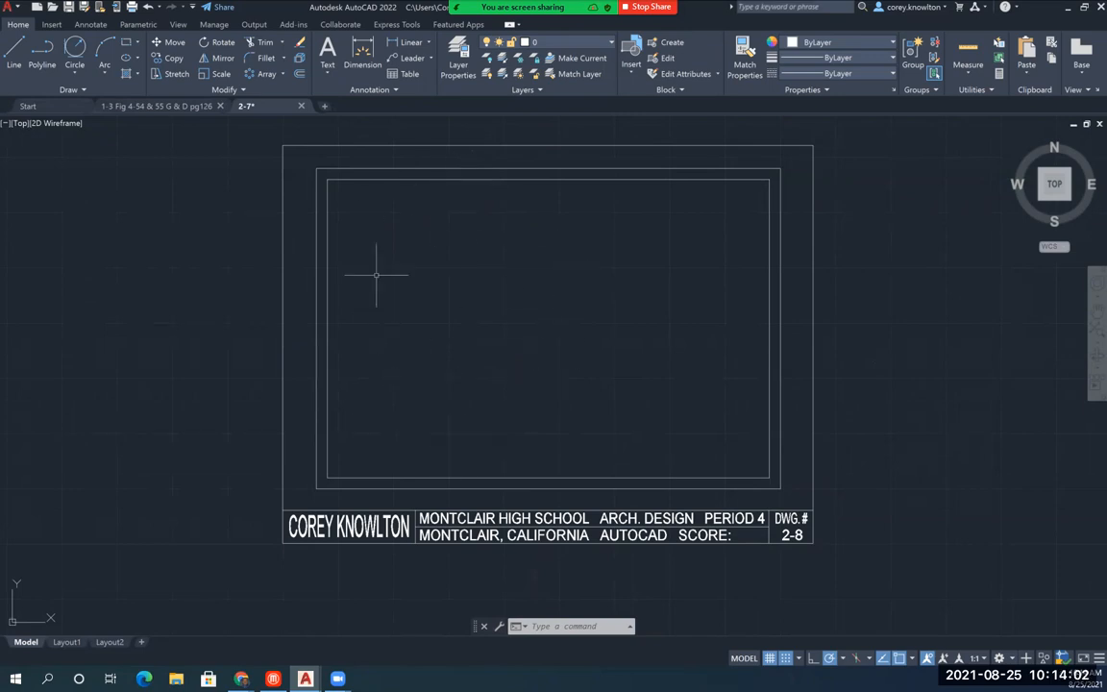
mouse_move(729, 240)
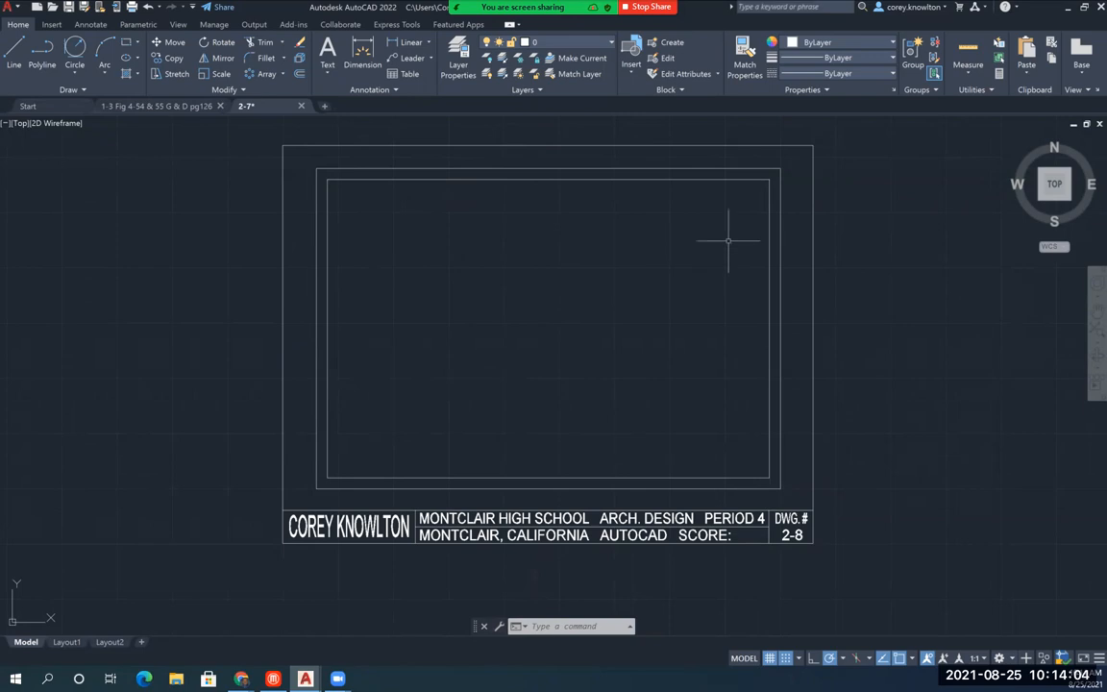
mouse_move(696, 346)
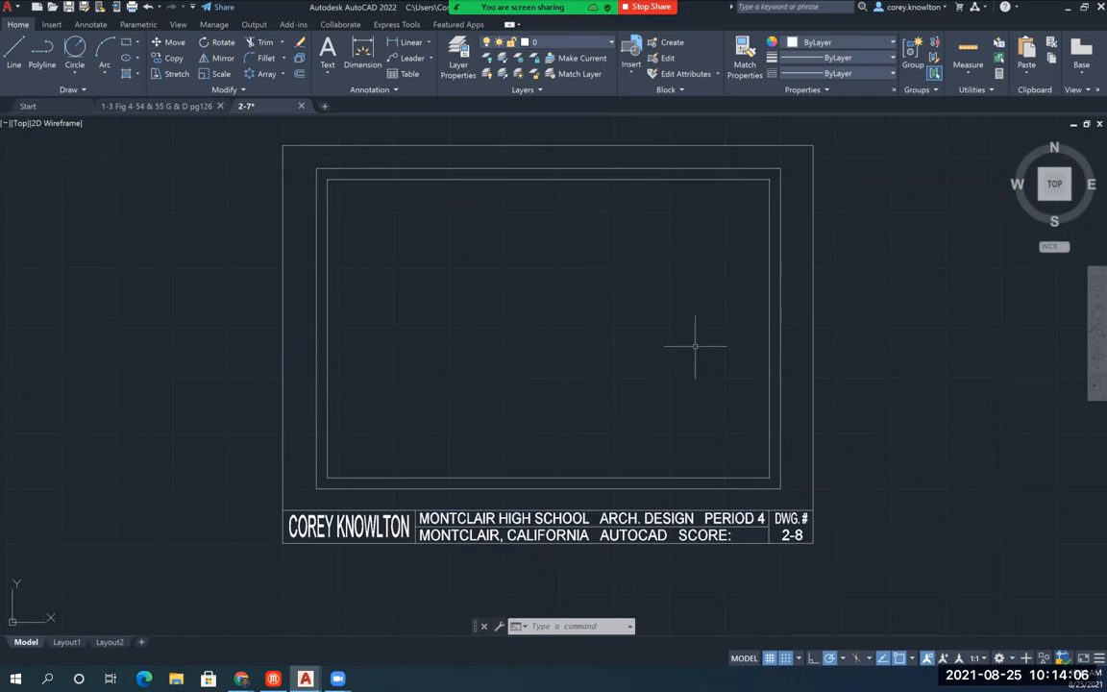
mouse_move(596, 181)
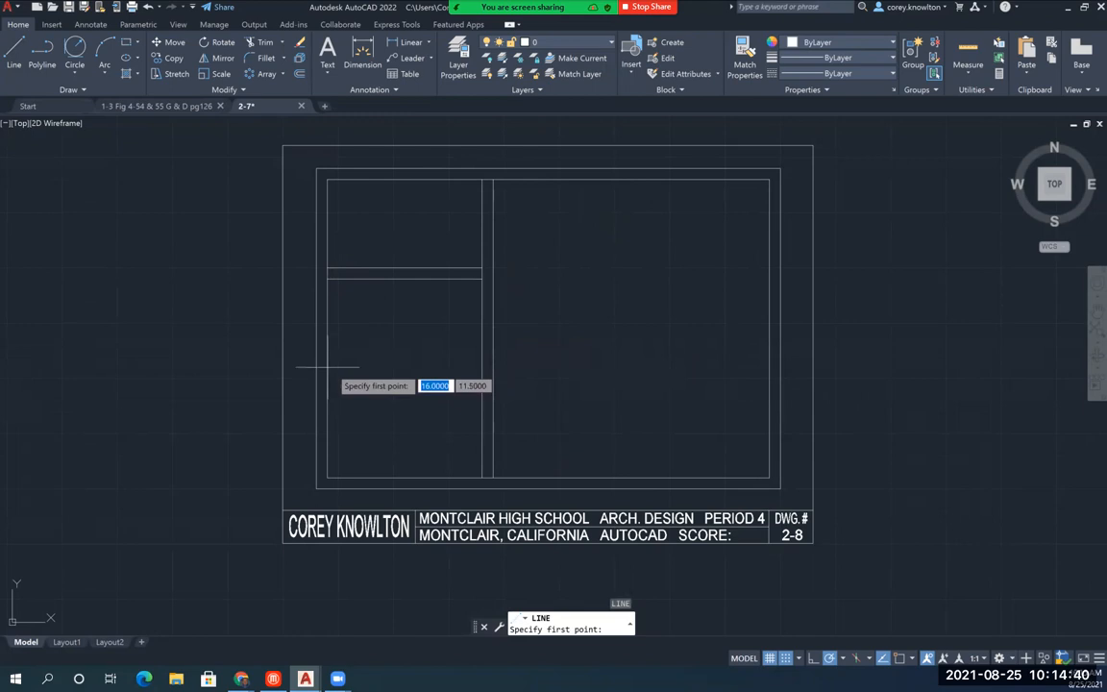
mouse_move(327, 394)
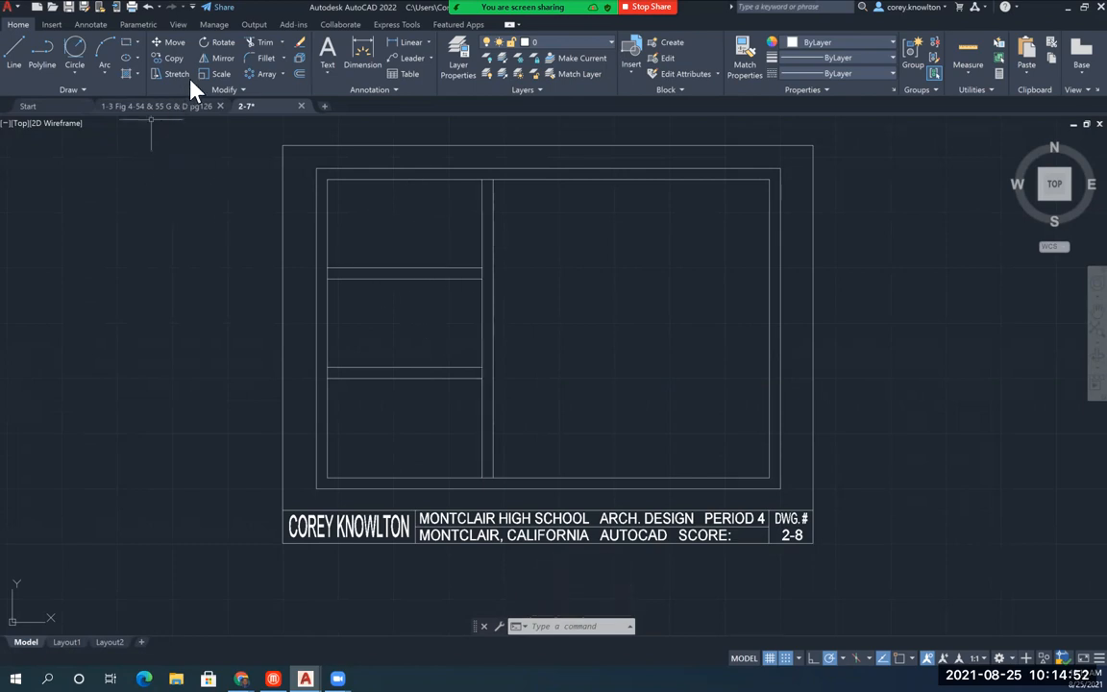
- Trim the overlapping wall segments to form three left rooms and the garage area
click(265, 42)
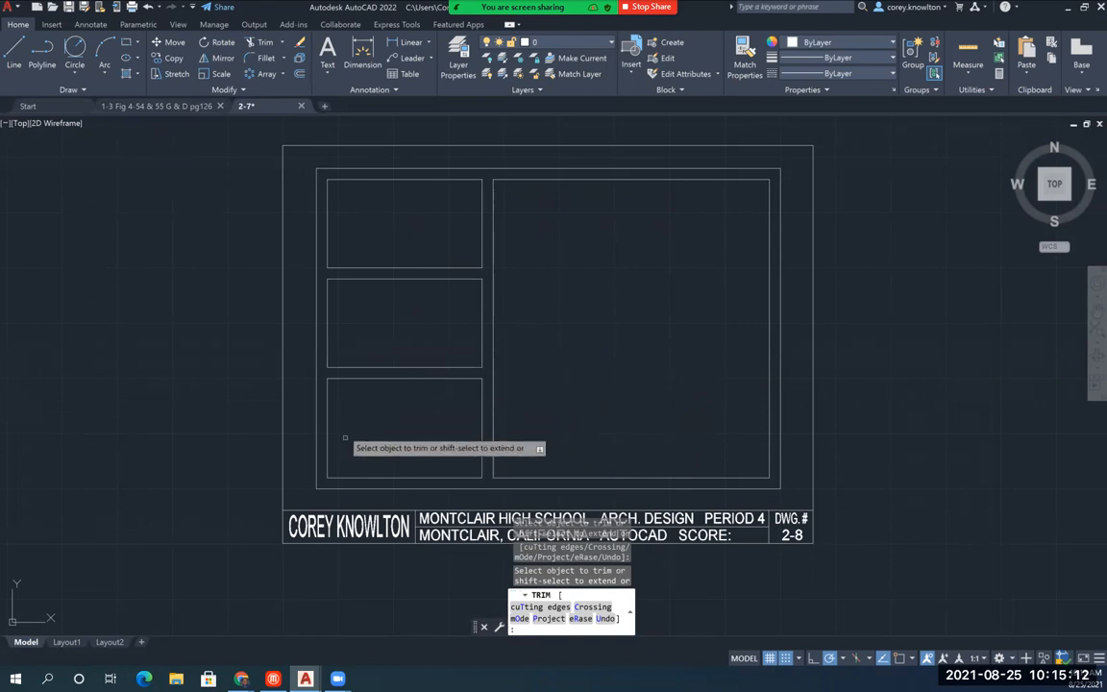
mouse_move(396, 388)
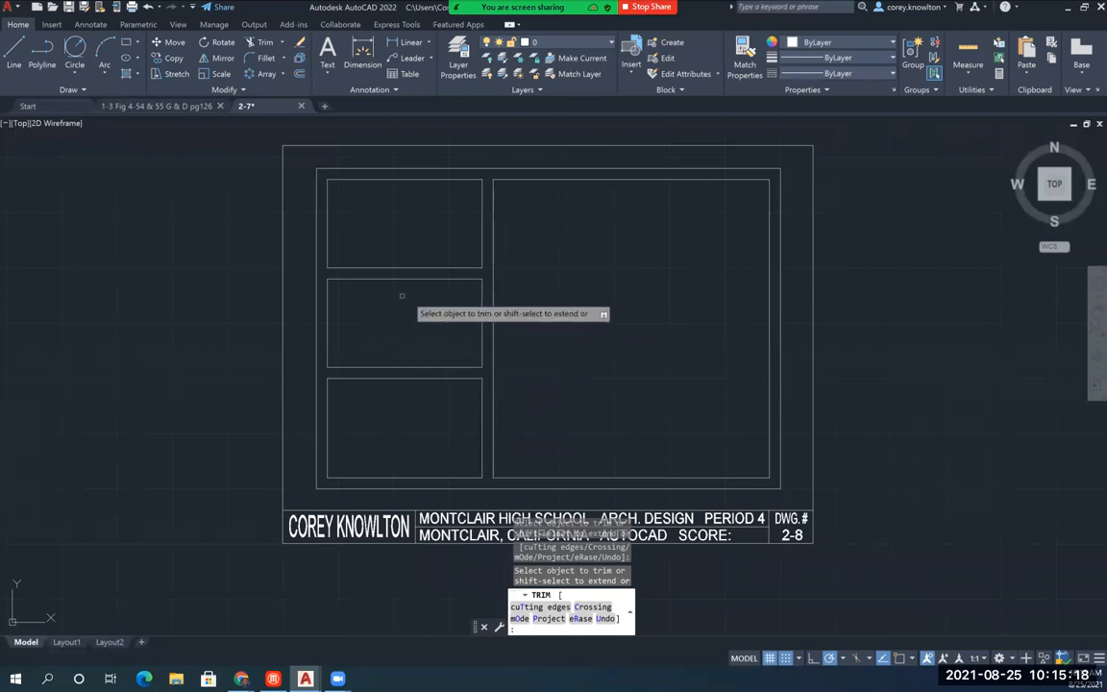
mouse_move(394, 325)
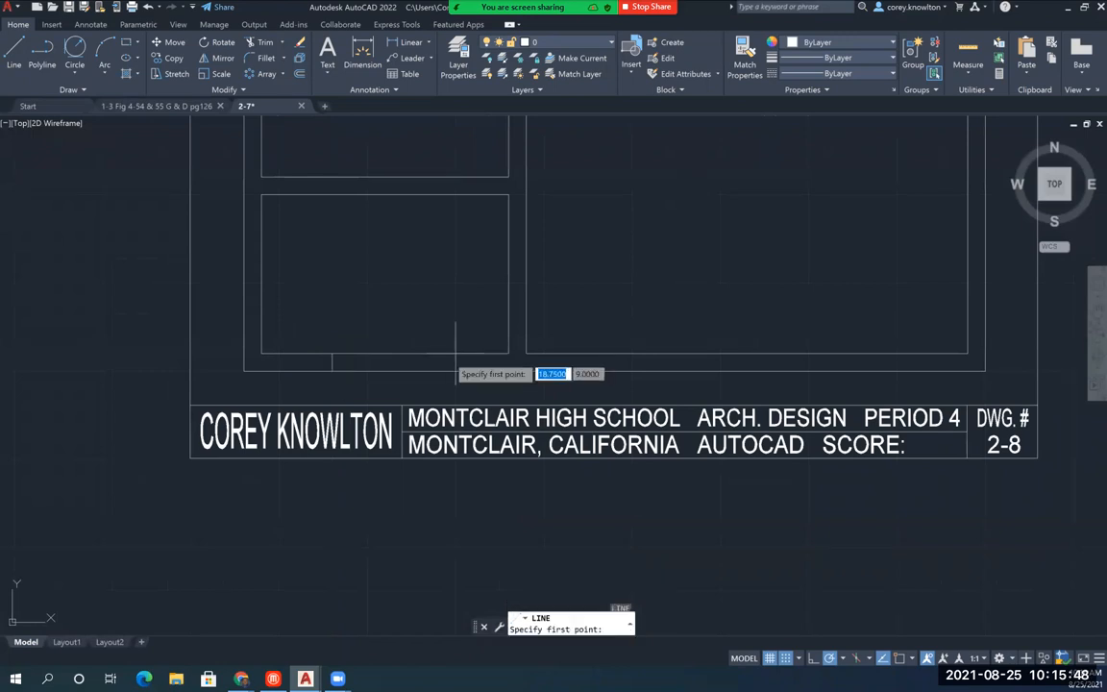
- Draw short perpendicular lines on the bottom wall marking the opening edges
click(453, 365)
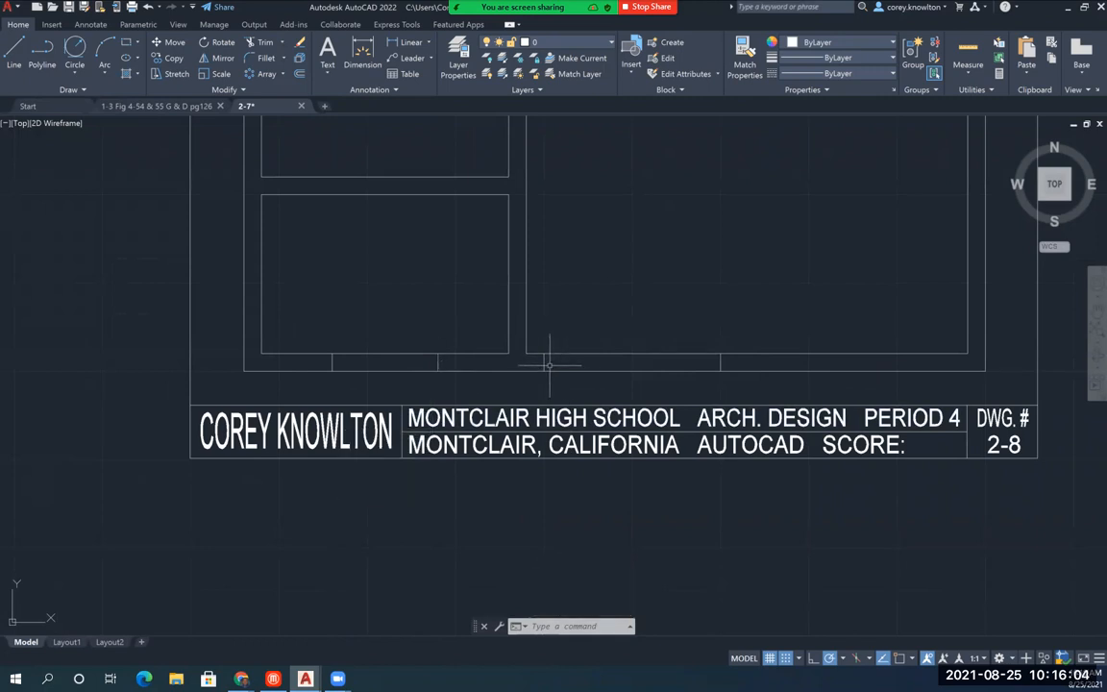
mouse_move(534, 363)
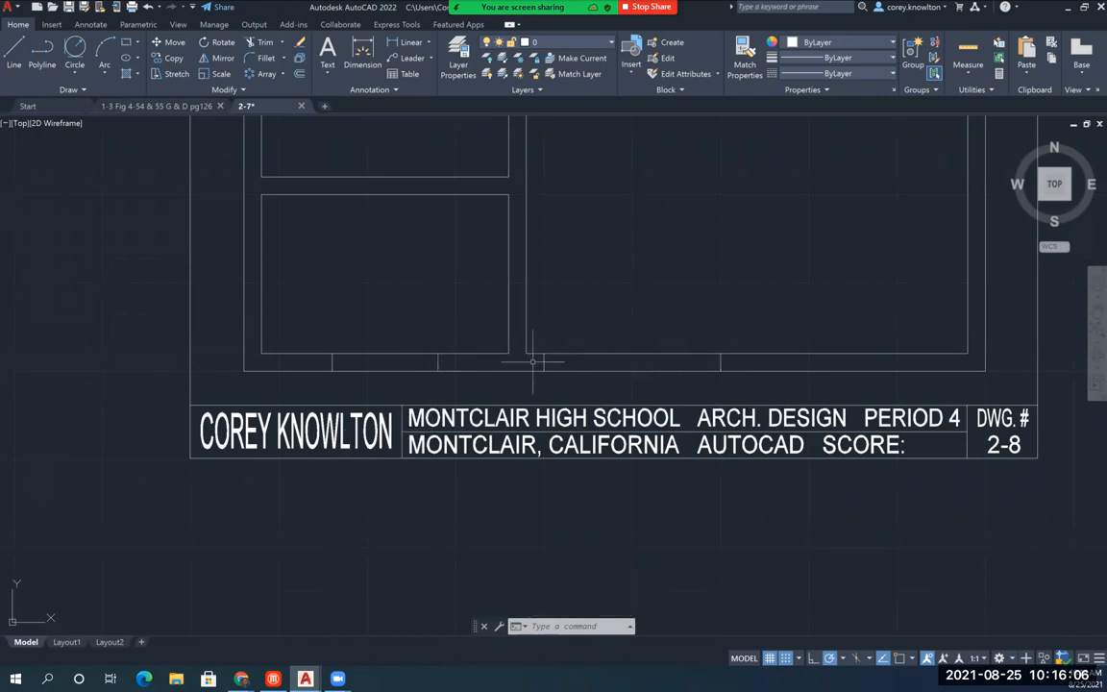
mouse_move(542, 363)
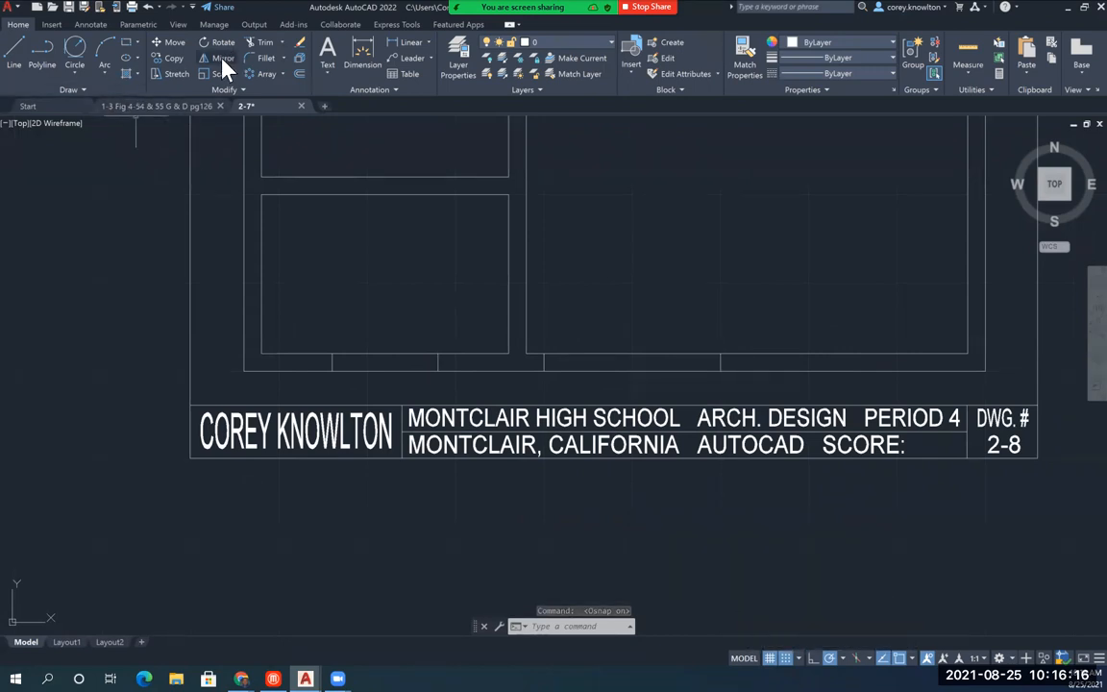
- Mirror the two opening marks across a picked line on the bottom wall, keeping the originals
click(223, 58)
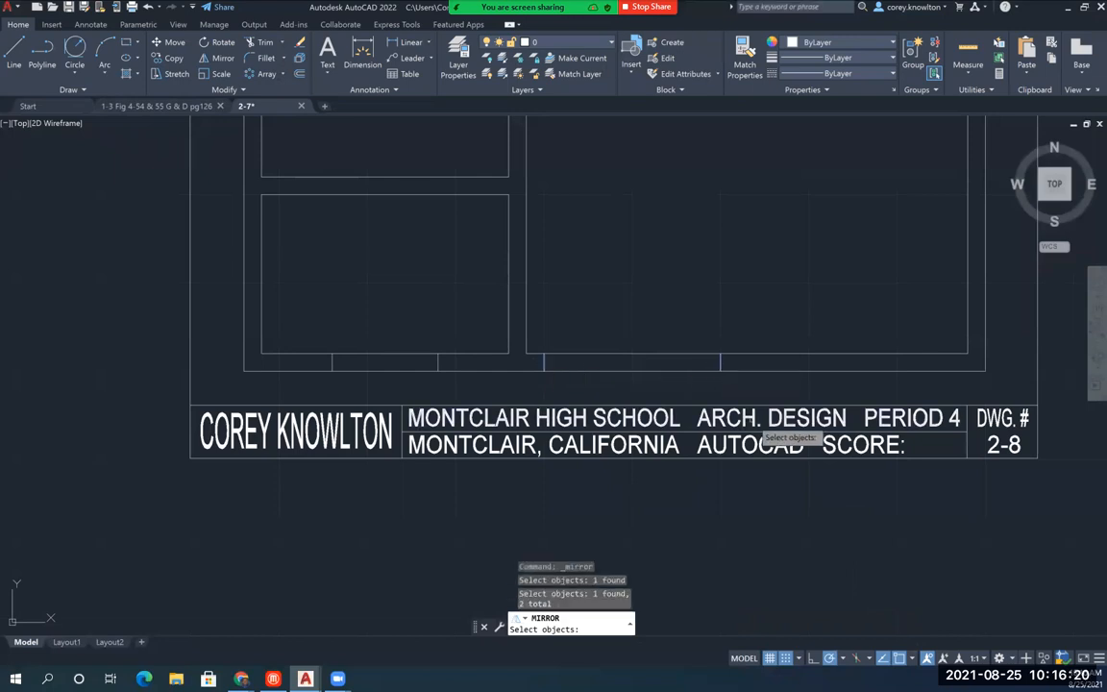
key(enter)
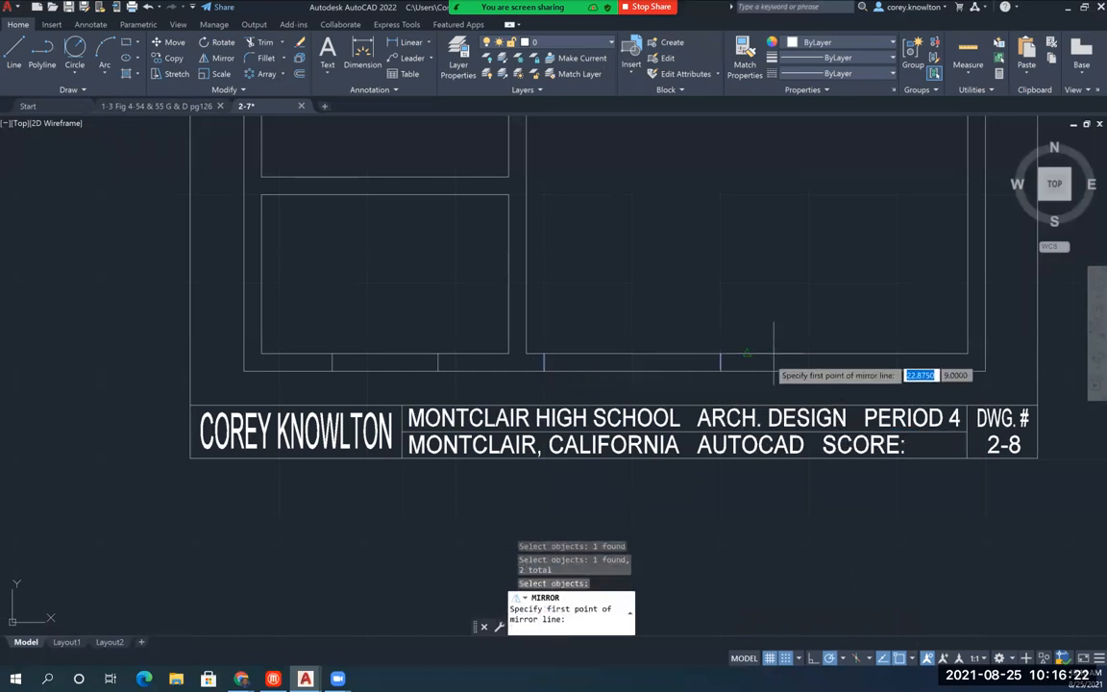
mouse_move(745, 354)
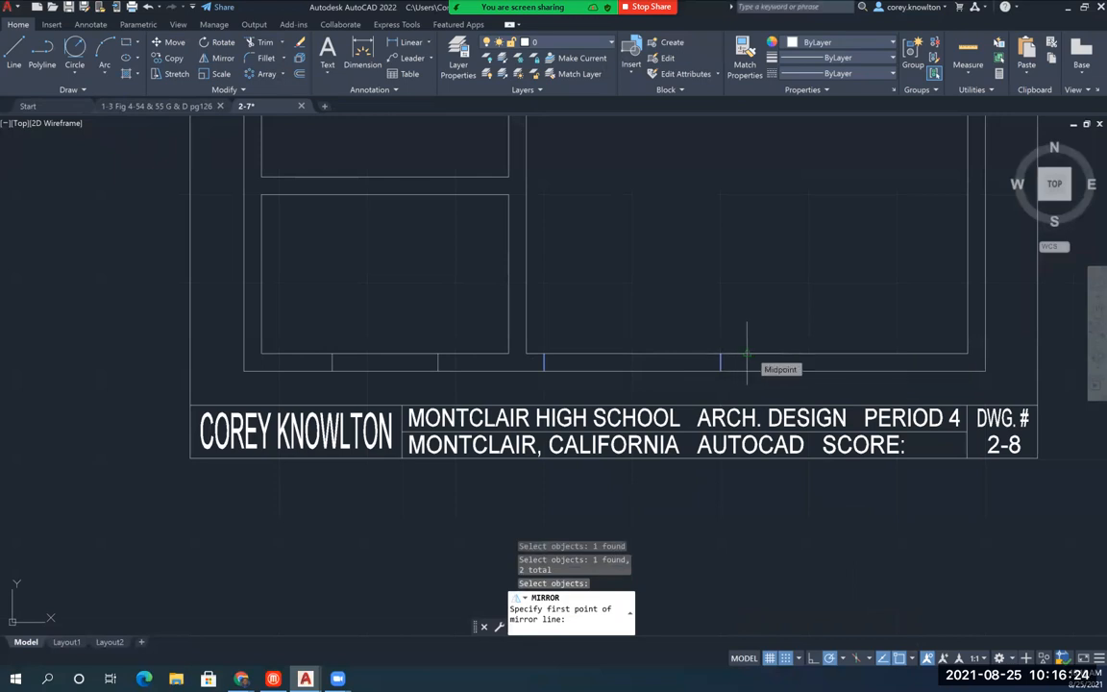
click(747, 354)
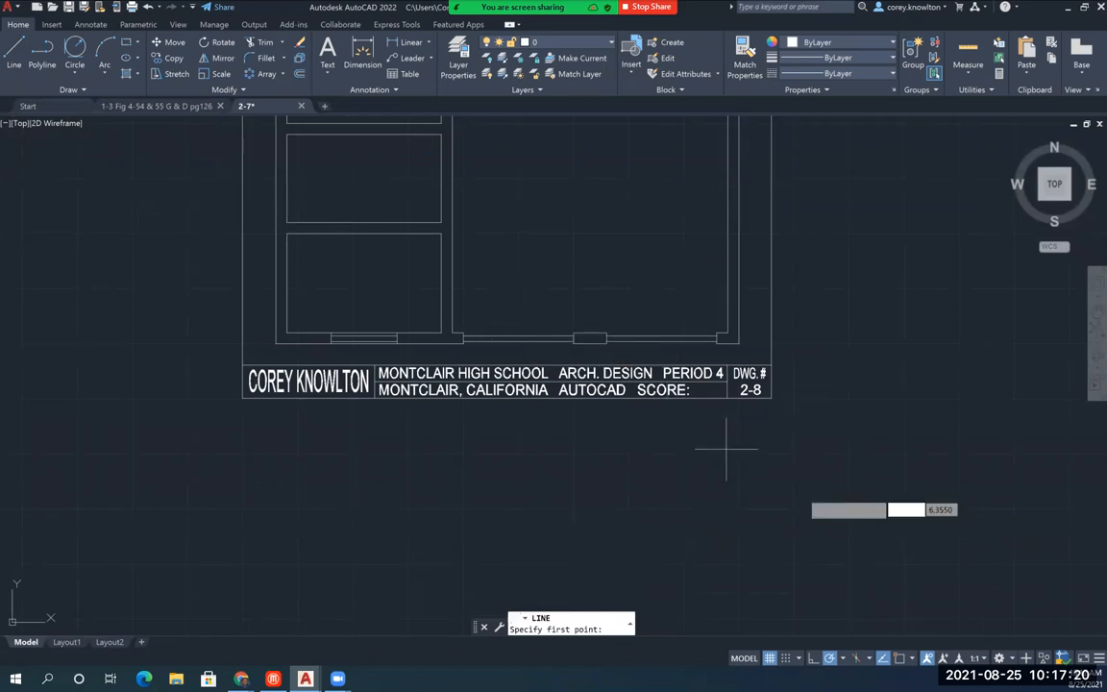
mouse_move(496, 304)
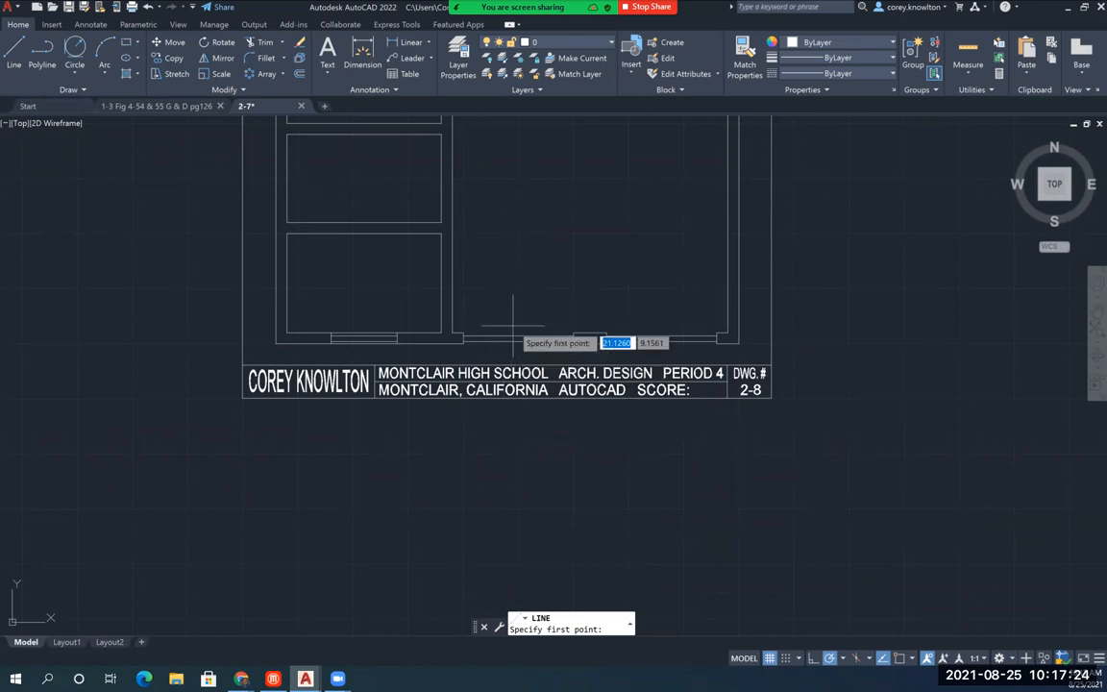
mouse_move(596, 196)
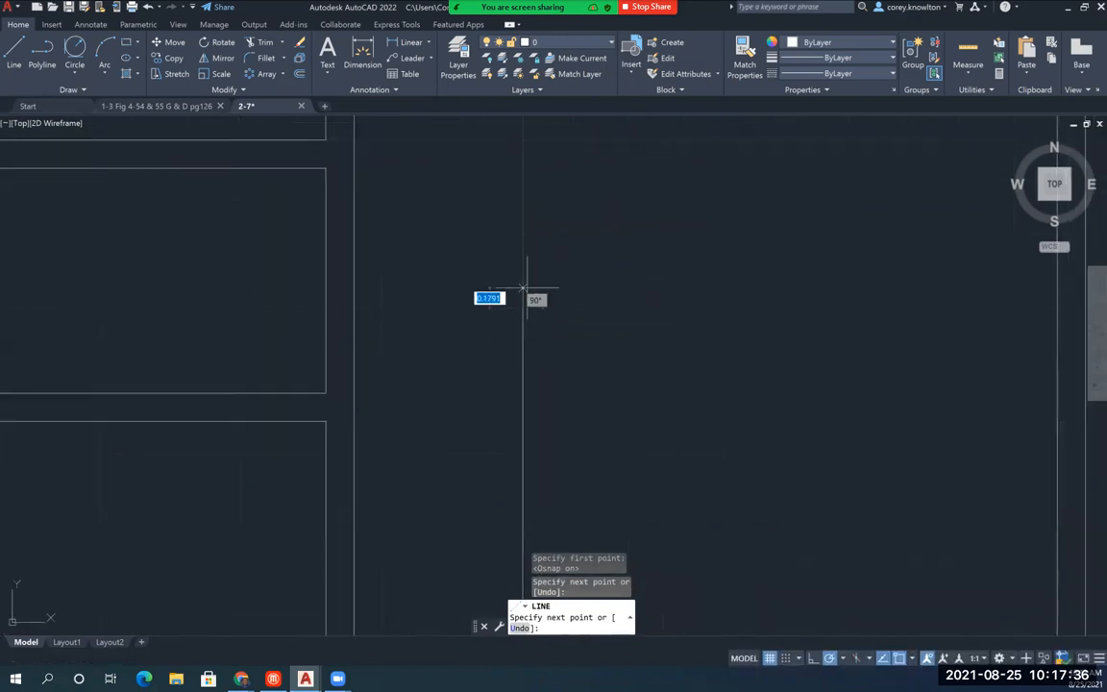
- Finish the vertical centre line rising from the garage door midpoint into the bay
key(Escape)
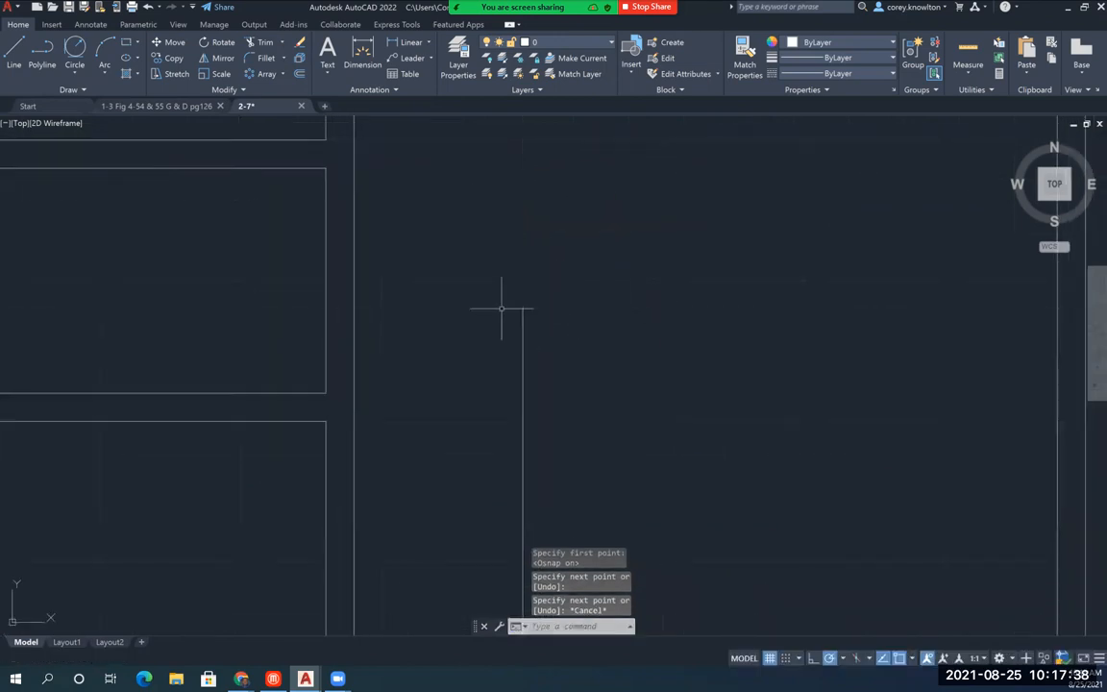
mouse_move(527, 308)
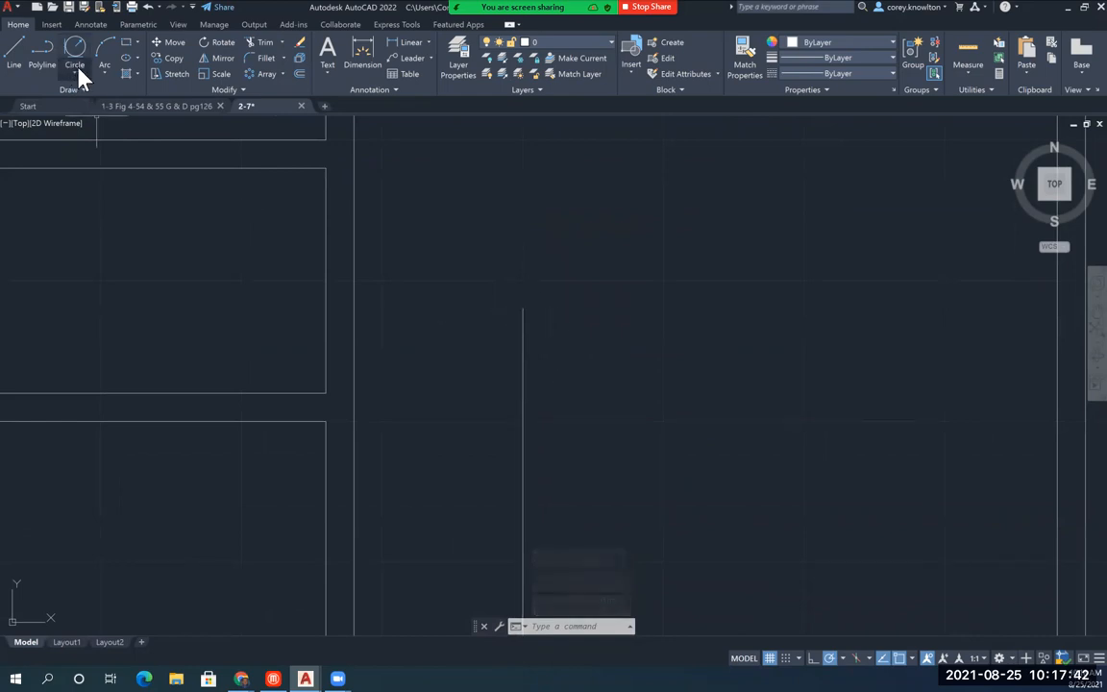
- Draw a small centre-radius circle at the top end of the centre line
click(73, 65)
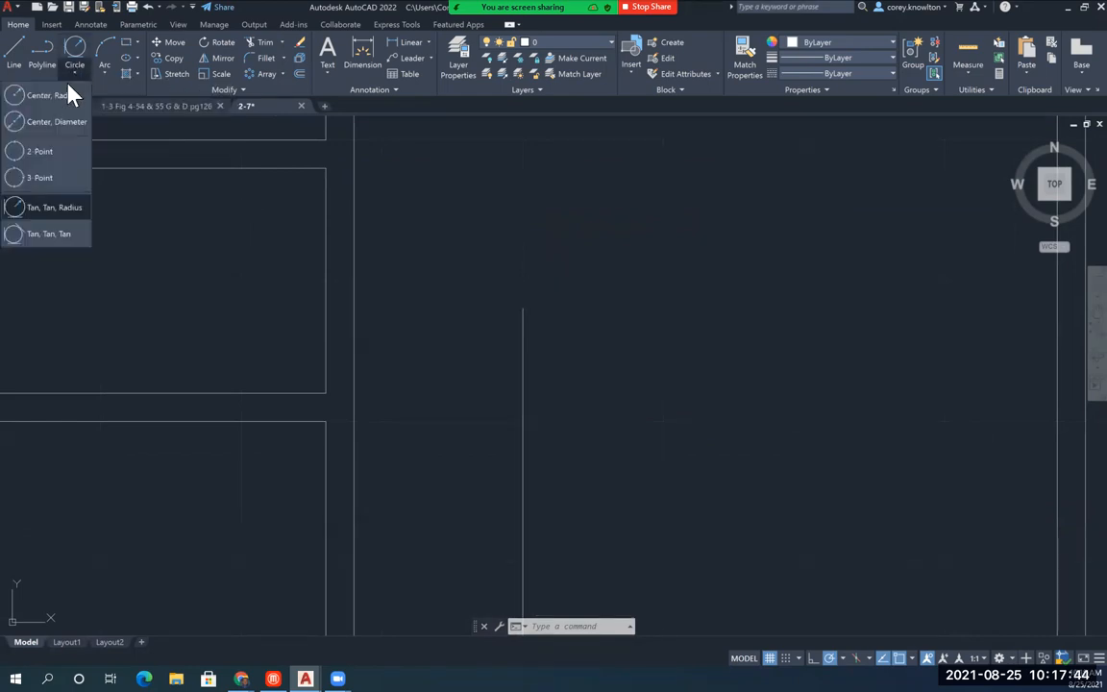
click(40, 96)
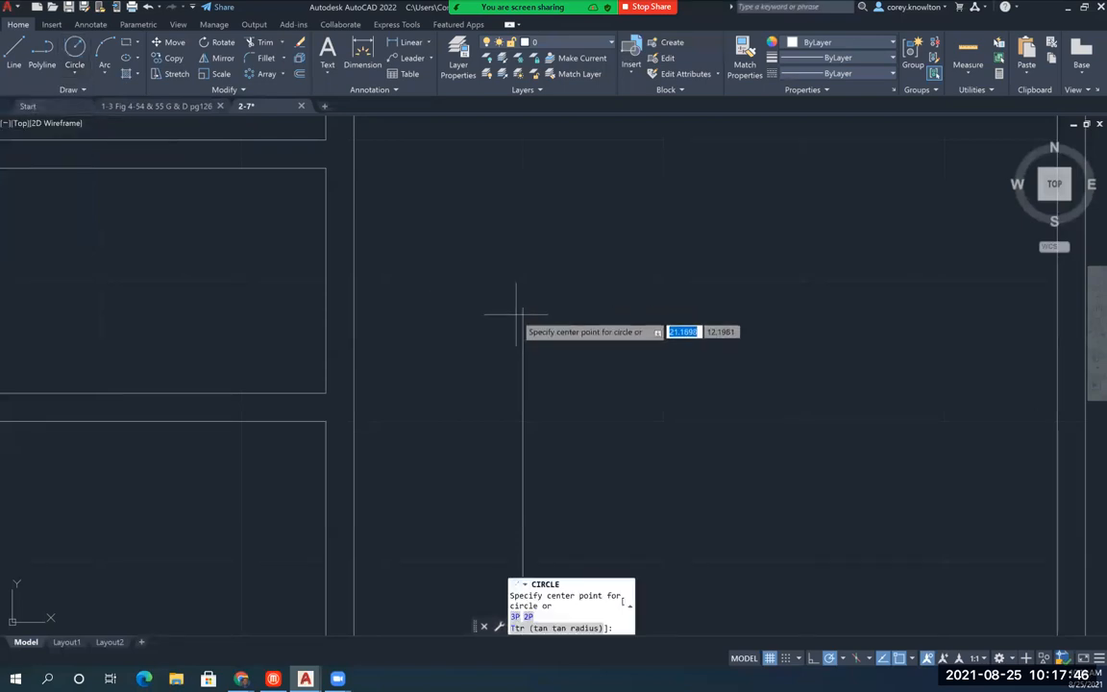
click(523, 308)
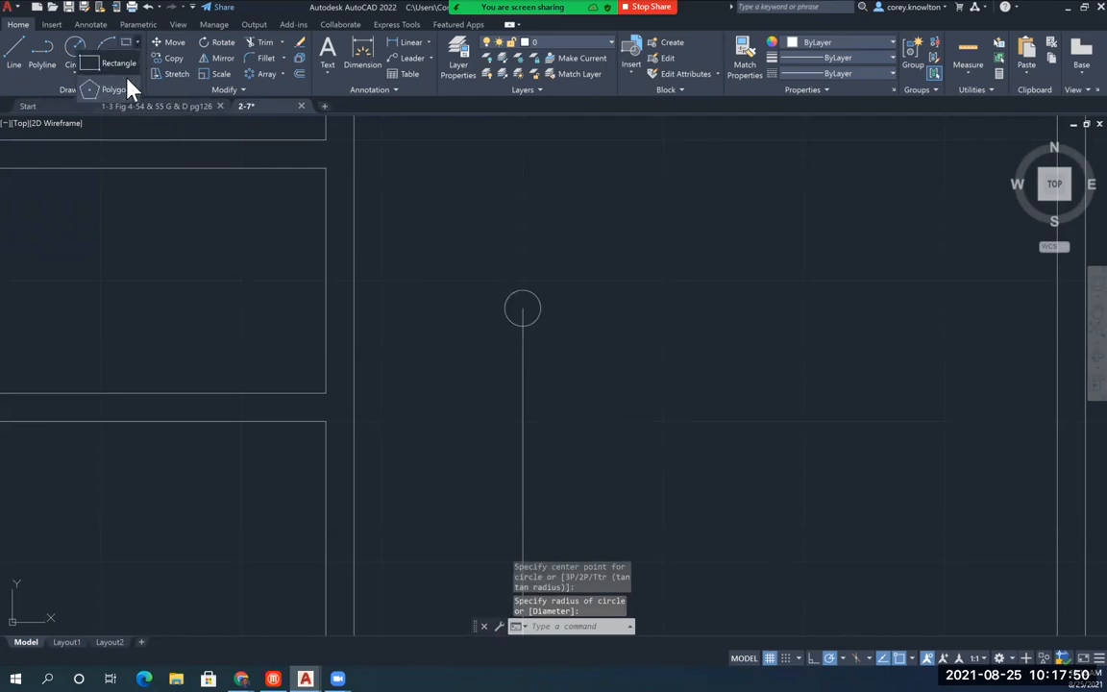
- Draw a 6-sided circumscribed polygon centred on the circle to form the bolt head
click(114, 90)
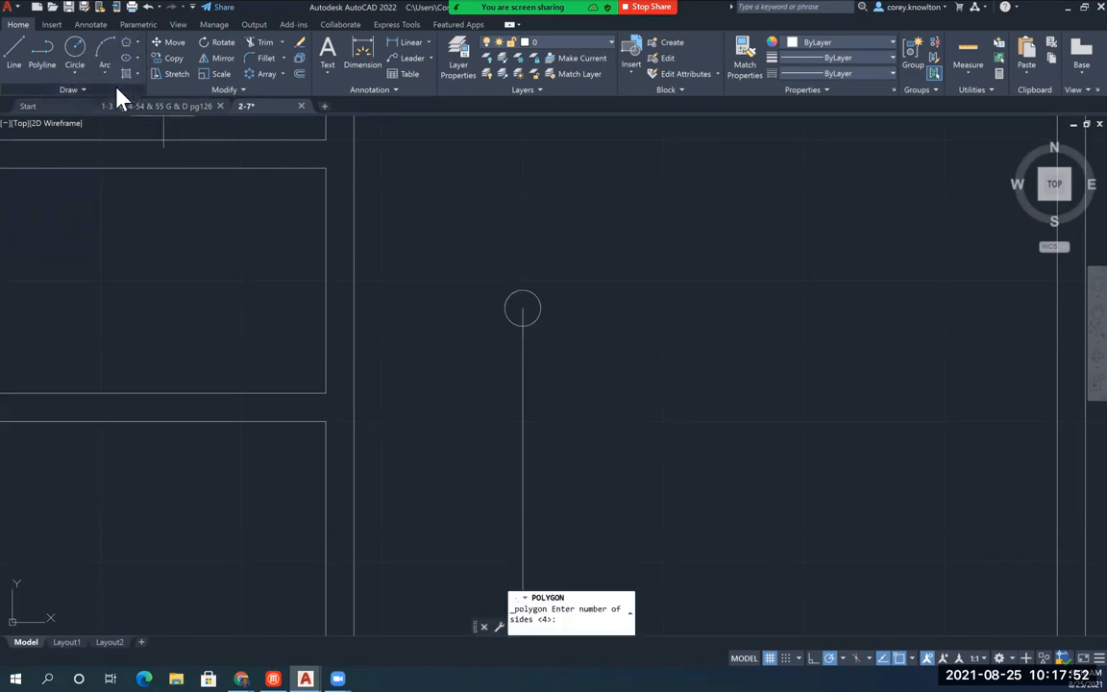
text(6)
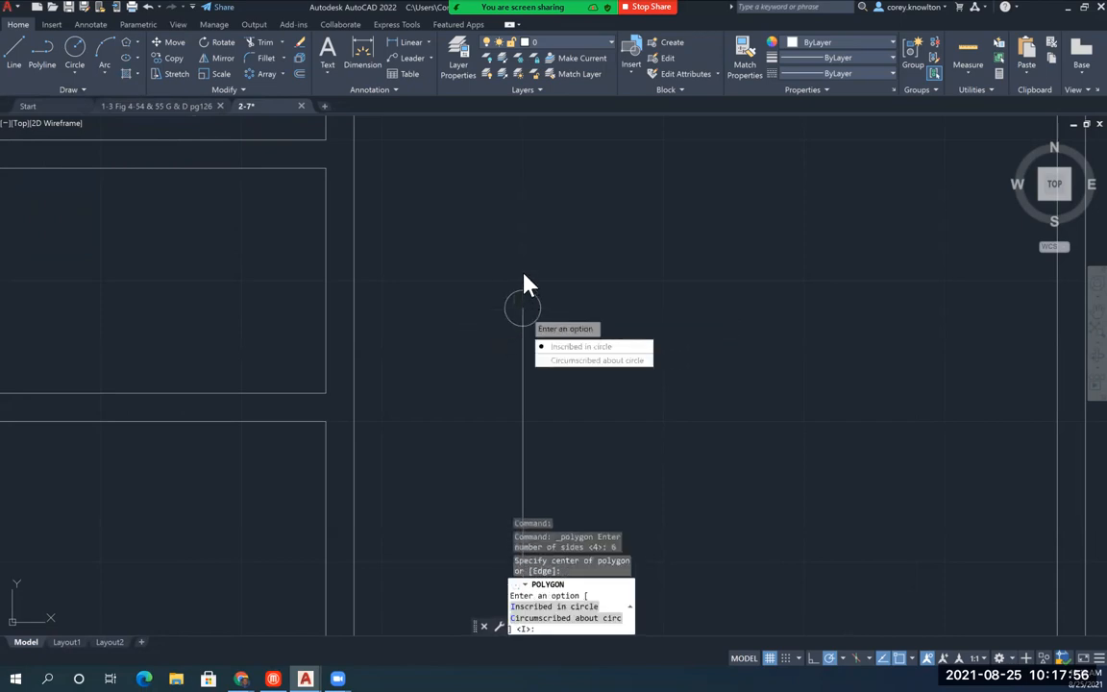
click(580, 346)
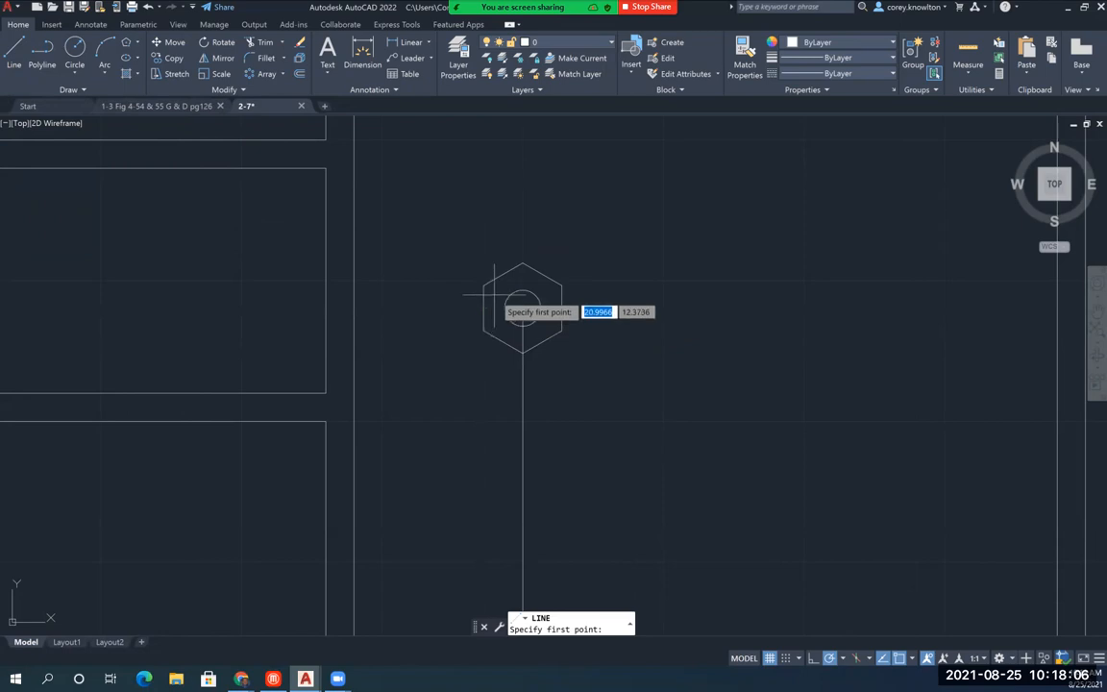
- Draw the left hoist arm beside the hexagon and mirror it top to bottom
click(522, 312)
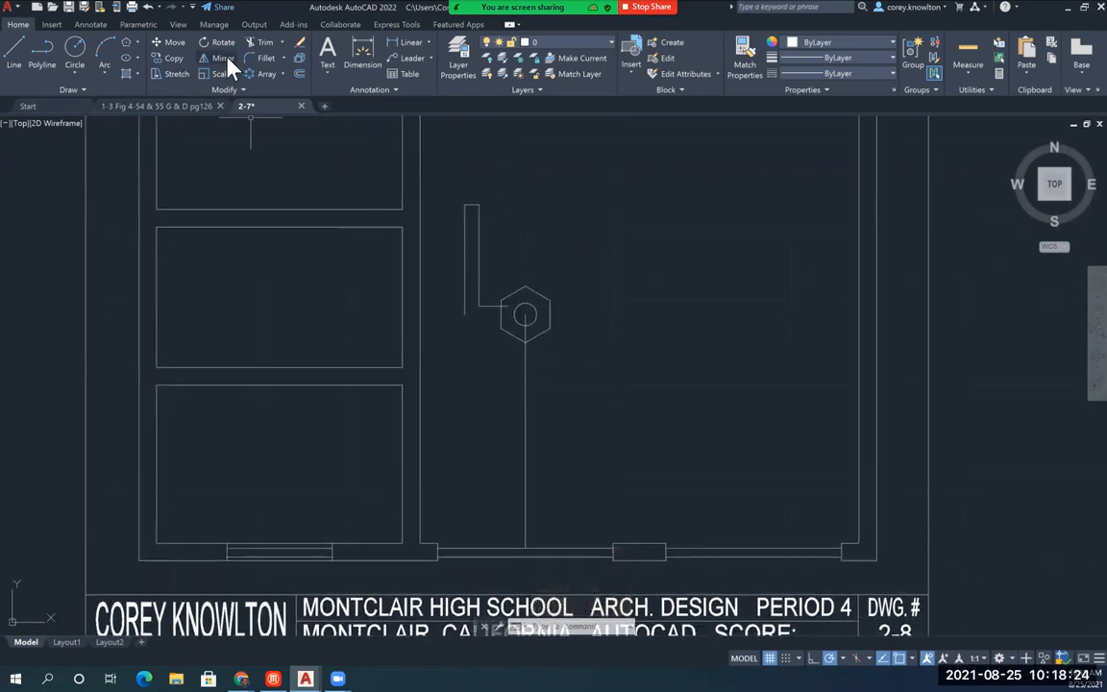
click(223, 57)
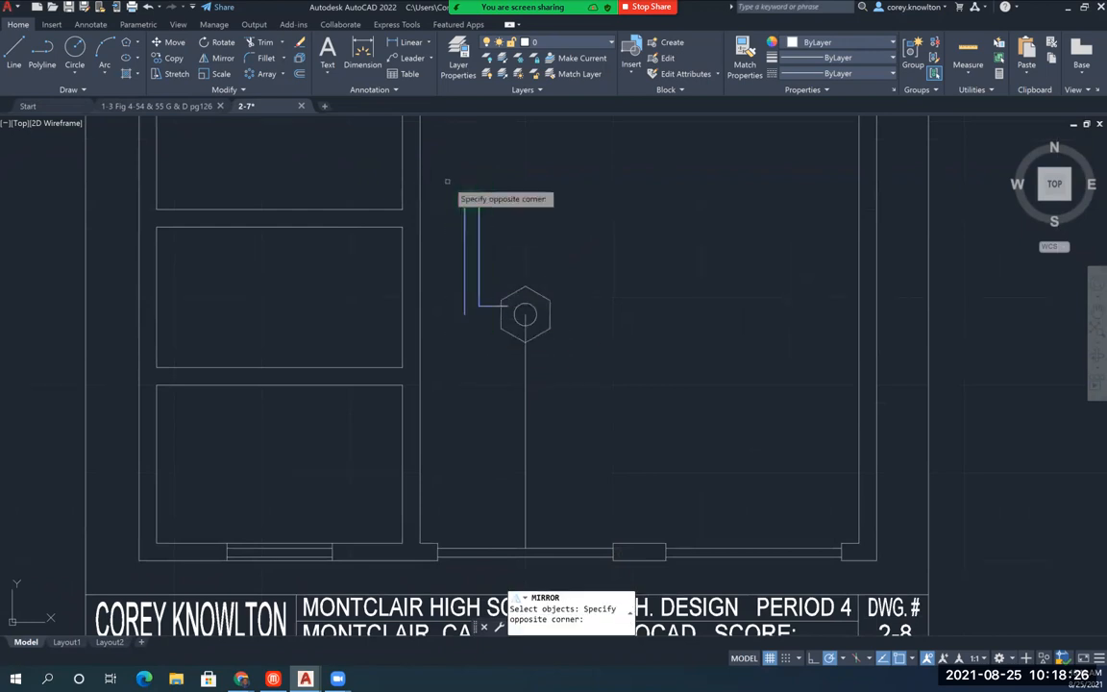
click(527, 315)
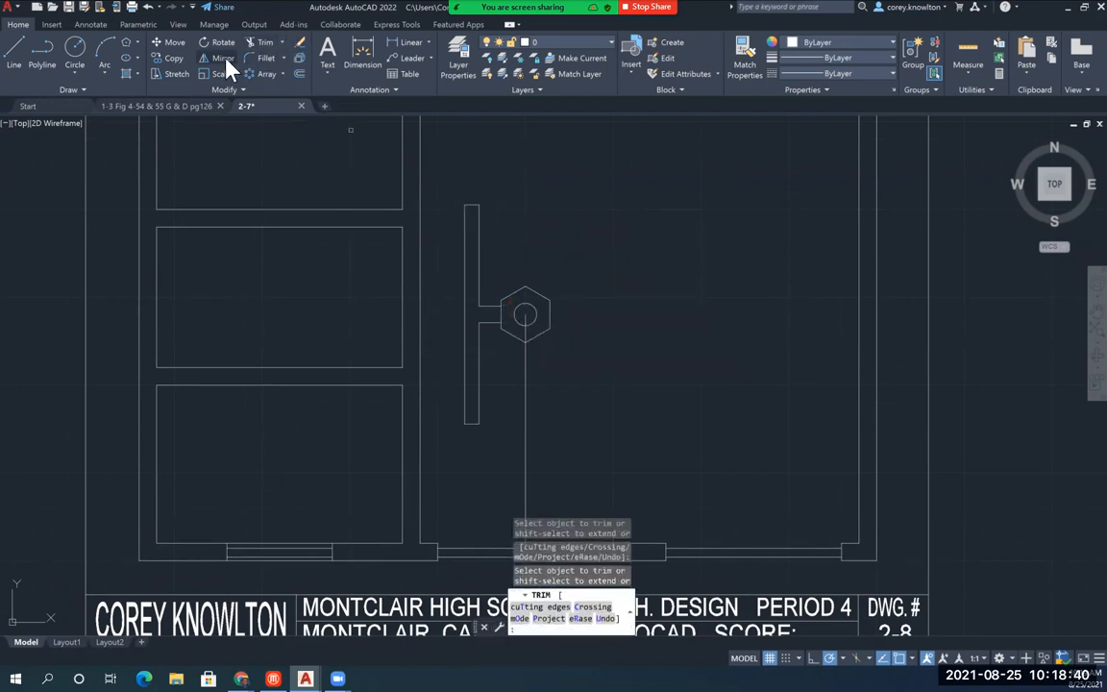
- Mirror the left arm across the centre line to the right side, keeping the source
click(223, 58)
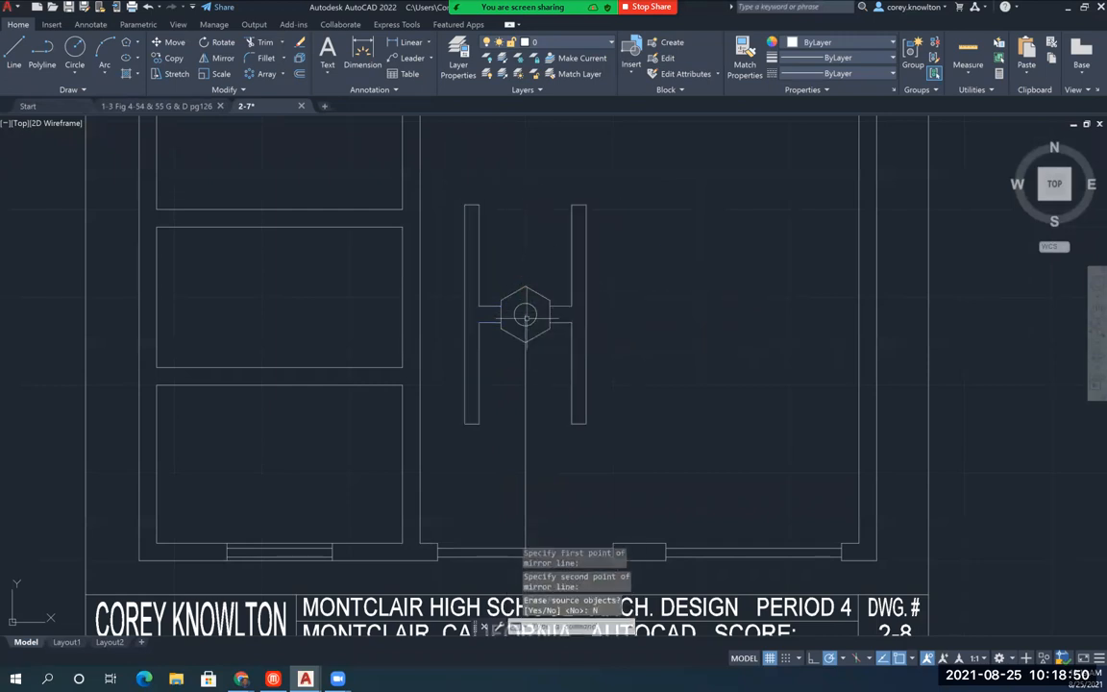
scroll(down, 3)
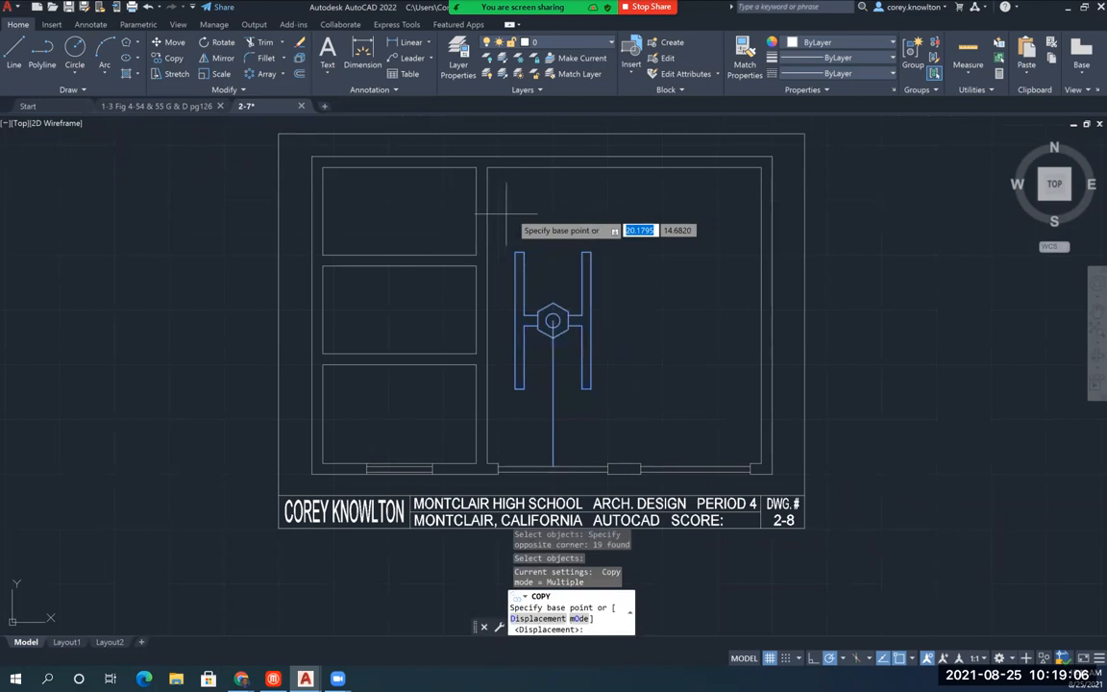
mouse_move(554, 469)
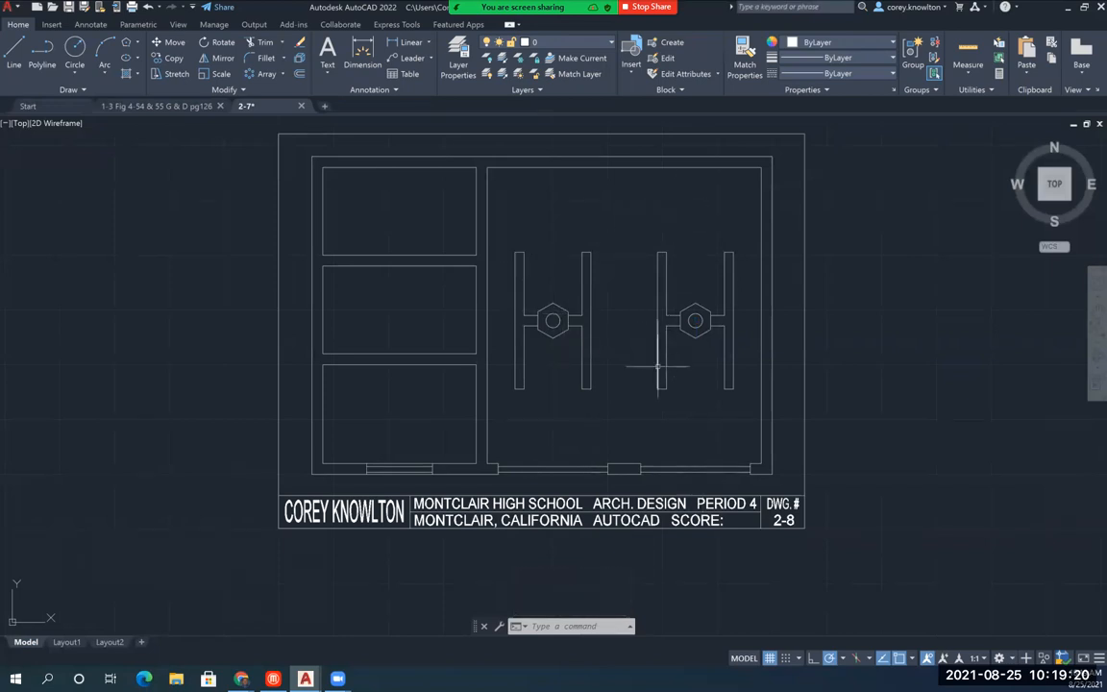
mouse_move(625, 185)
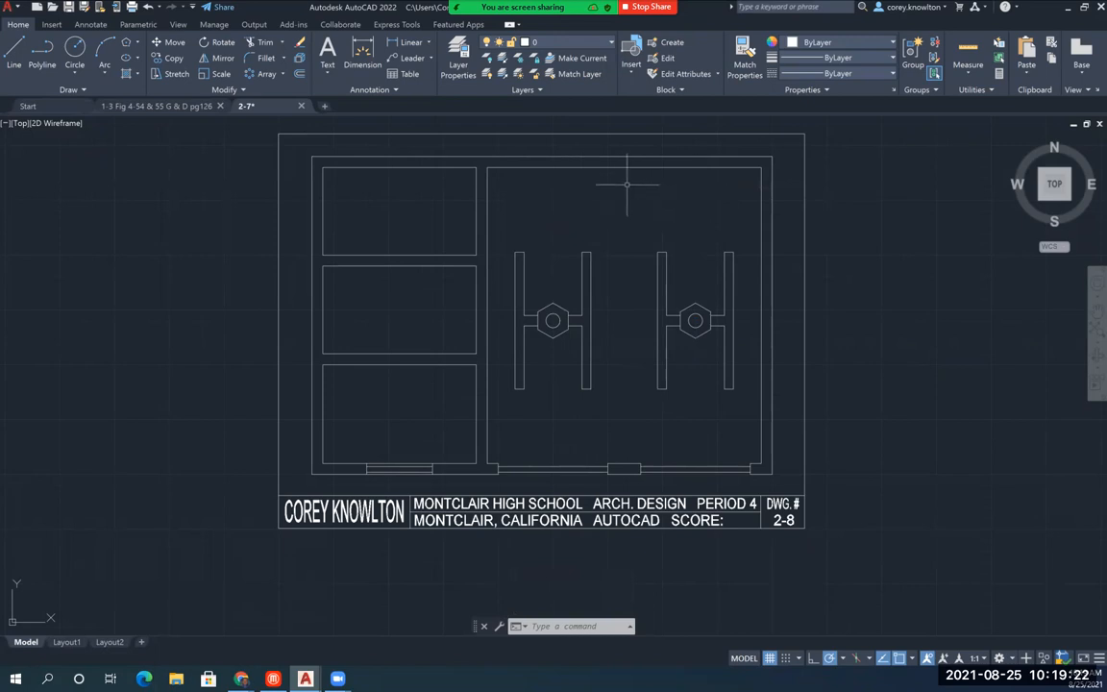
mouse_move(614, 185)
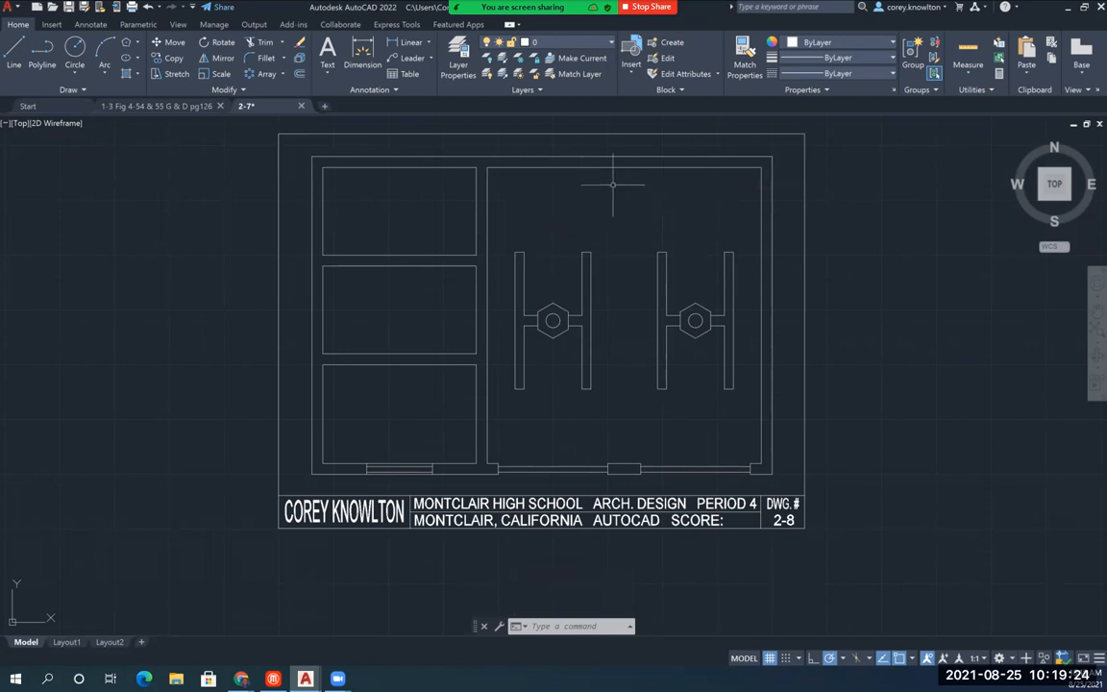
mouse_move(588, 145)
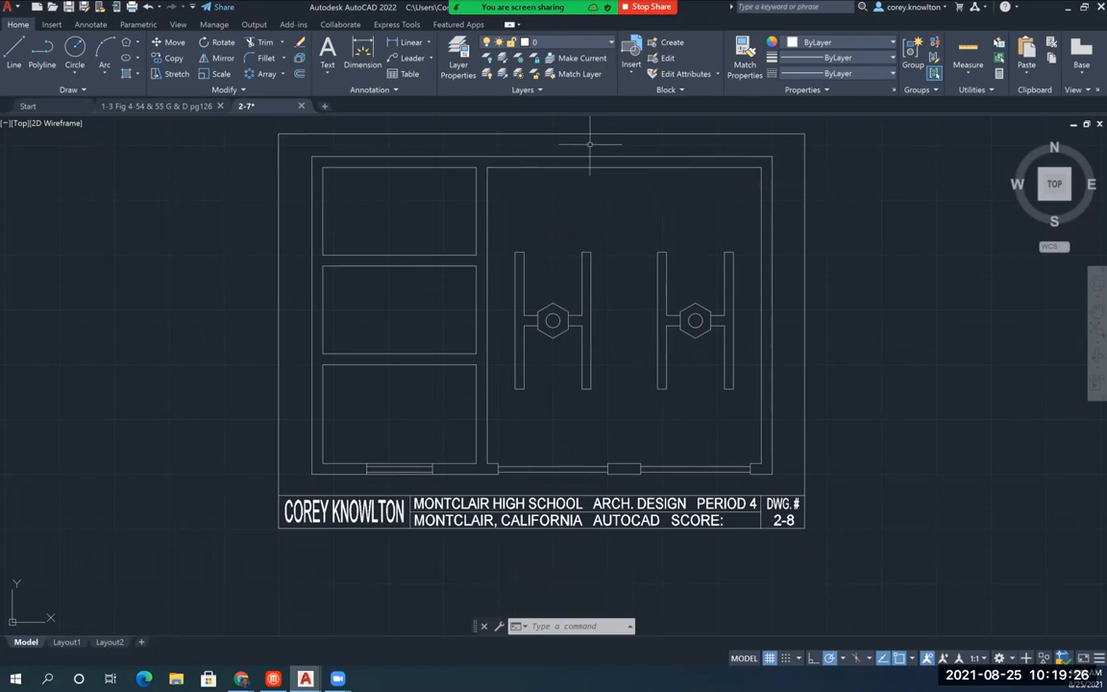